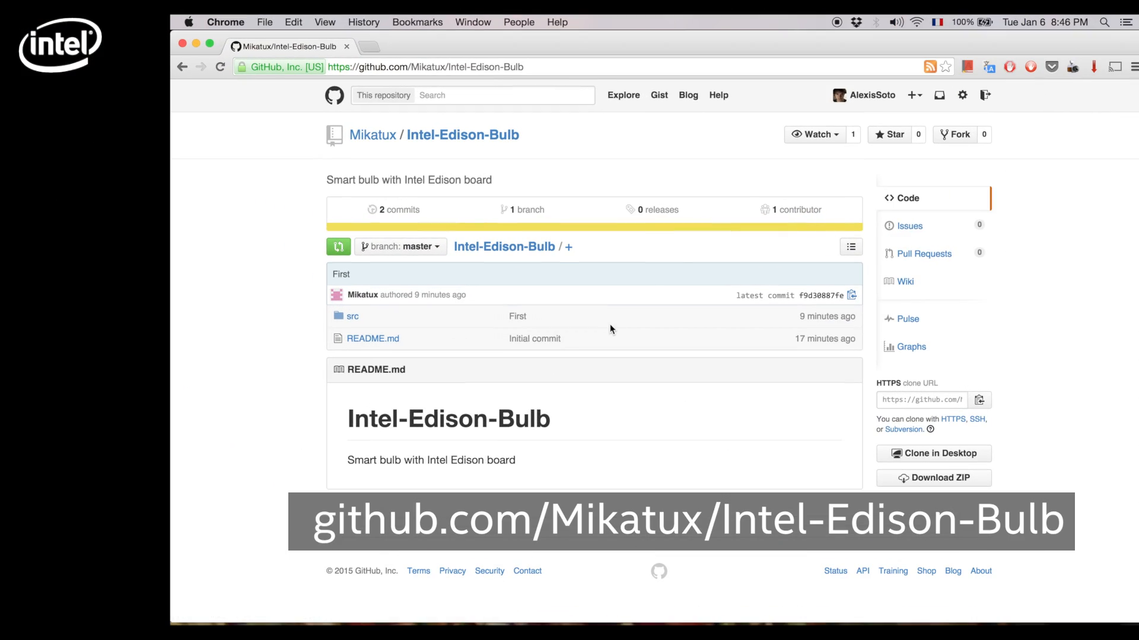
Copy the Intel-Edison-Bulb repository's HTTPS clone address from GitHub
left_click(920, 399)
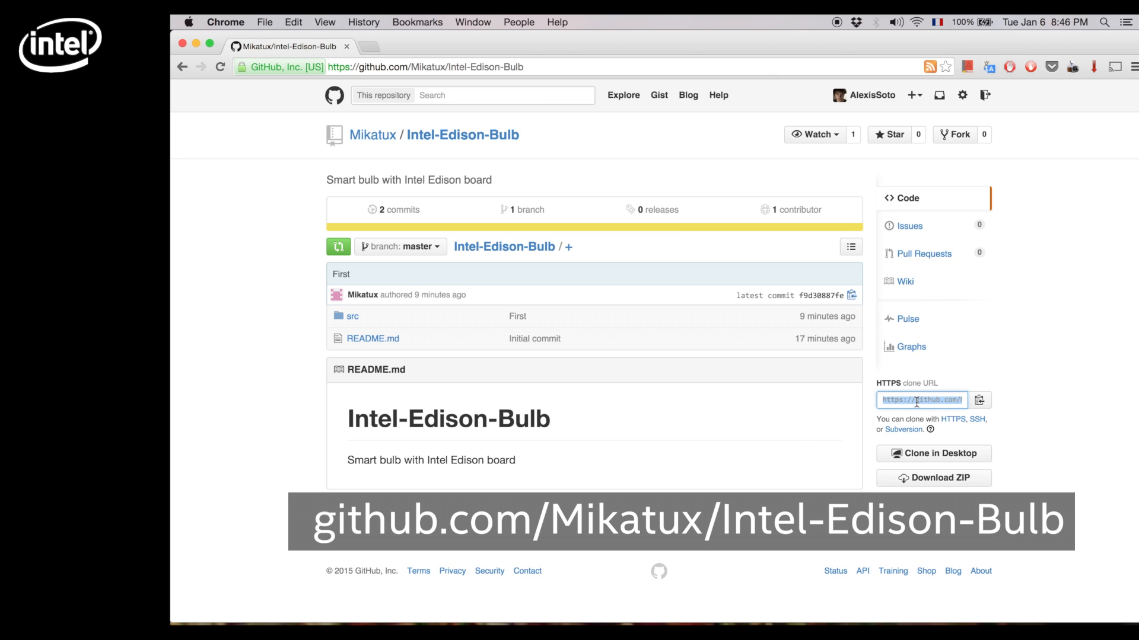
right_click(922, 400)
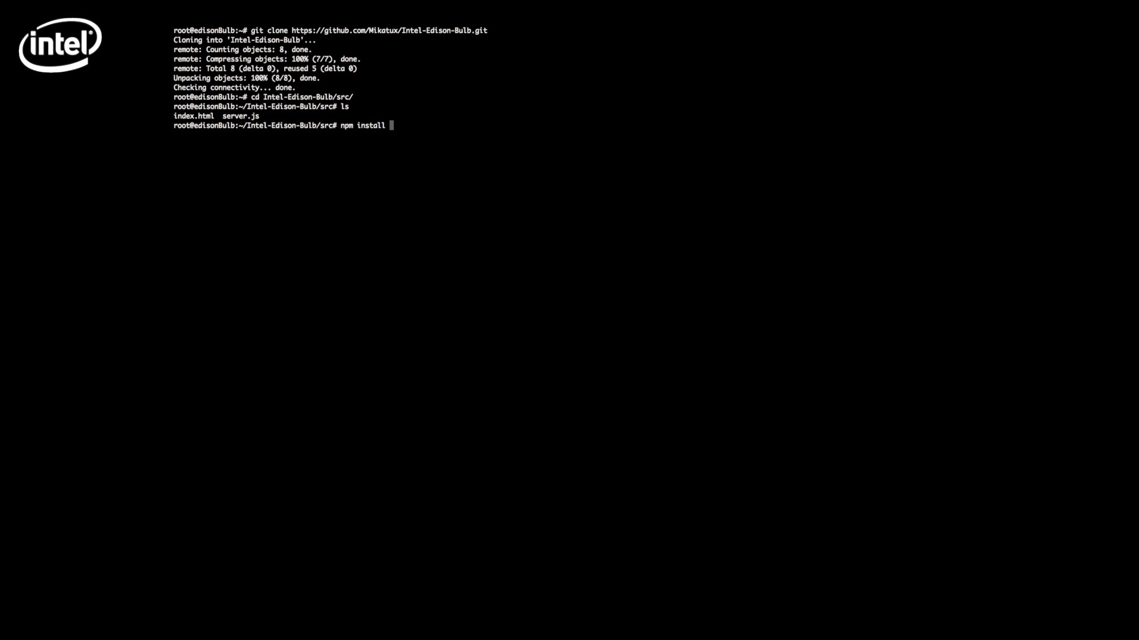
Globally install cylon-intel-iot and socket.io via npm, then begin launching the node server
type("cylon-intel-iot socket.io -g")
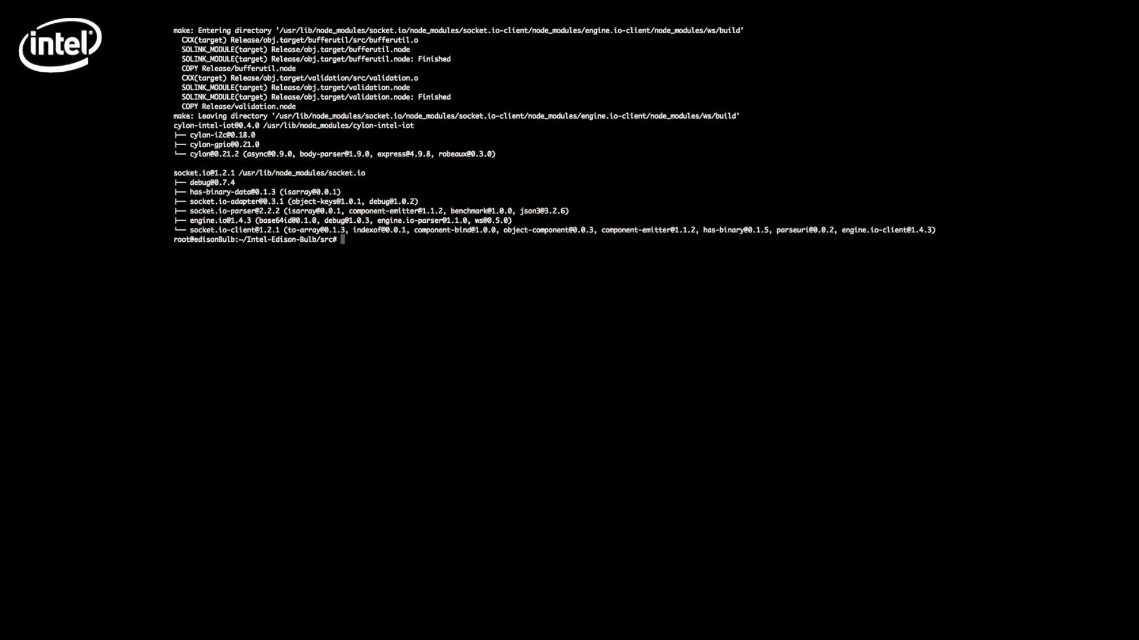
type("node se")
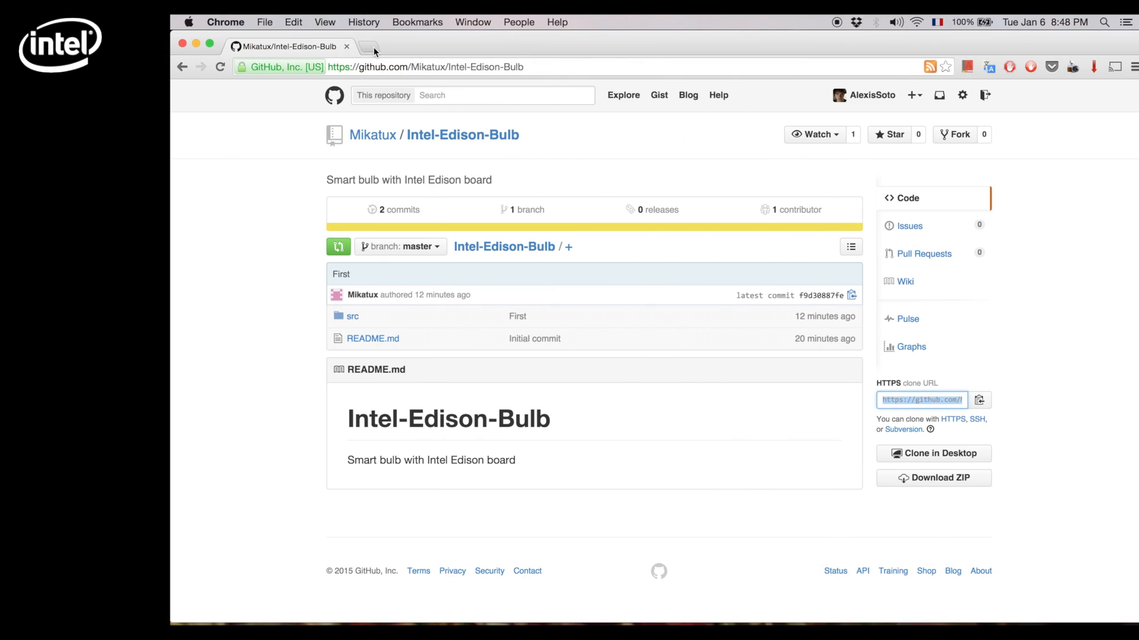
Start a new Chrome tab beside the repository page
left_click(368, 47)
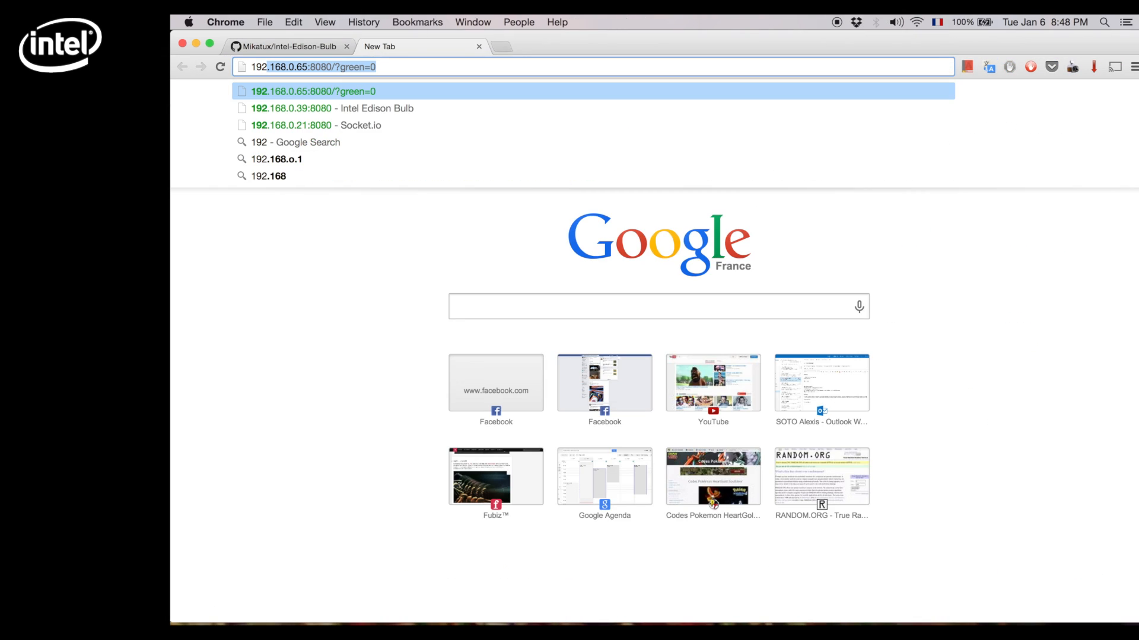
Load the Edison's bulb page at 192.168.0.39:8080 and raise the first RGB colour slider
type("1921.6")
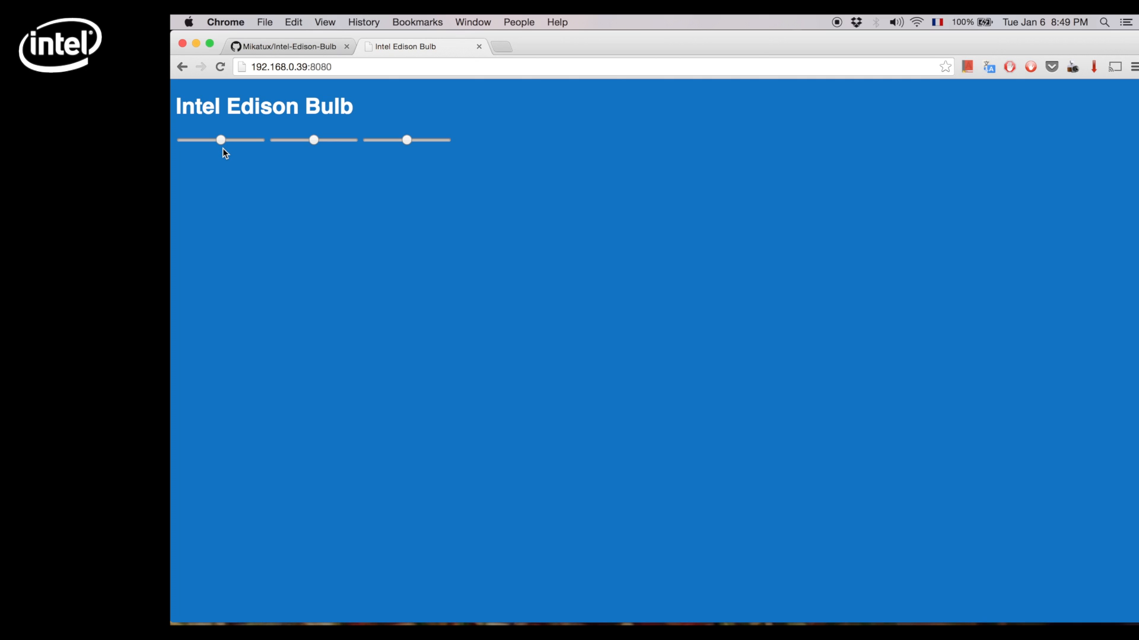
mouse_move(232, 147)
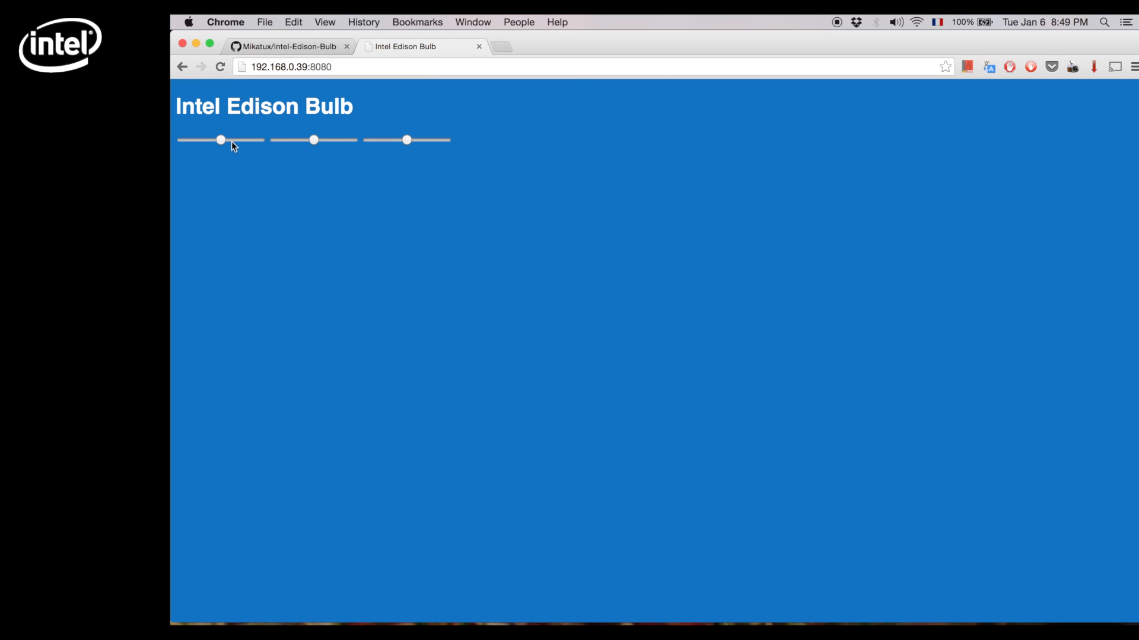
left_click_drag(221, 140, 257, 140)
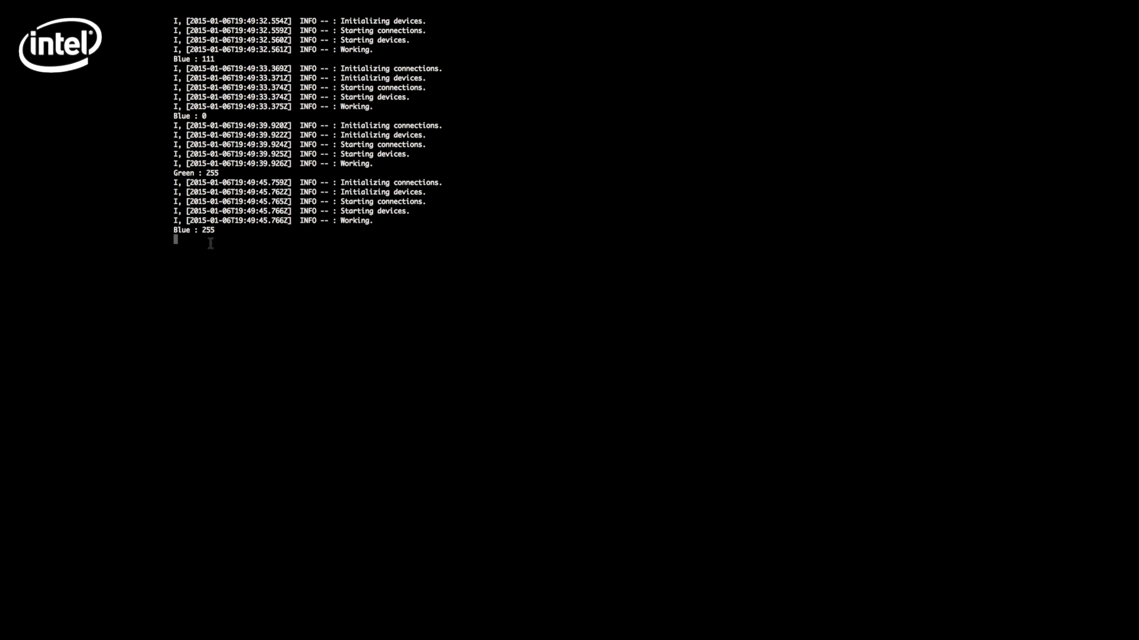
mouse_move(260, 254)
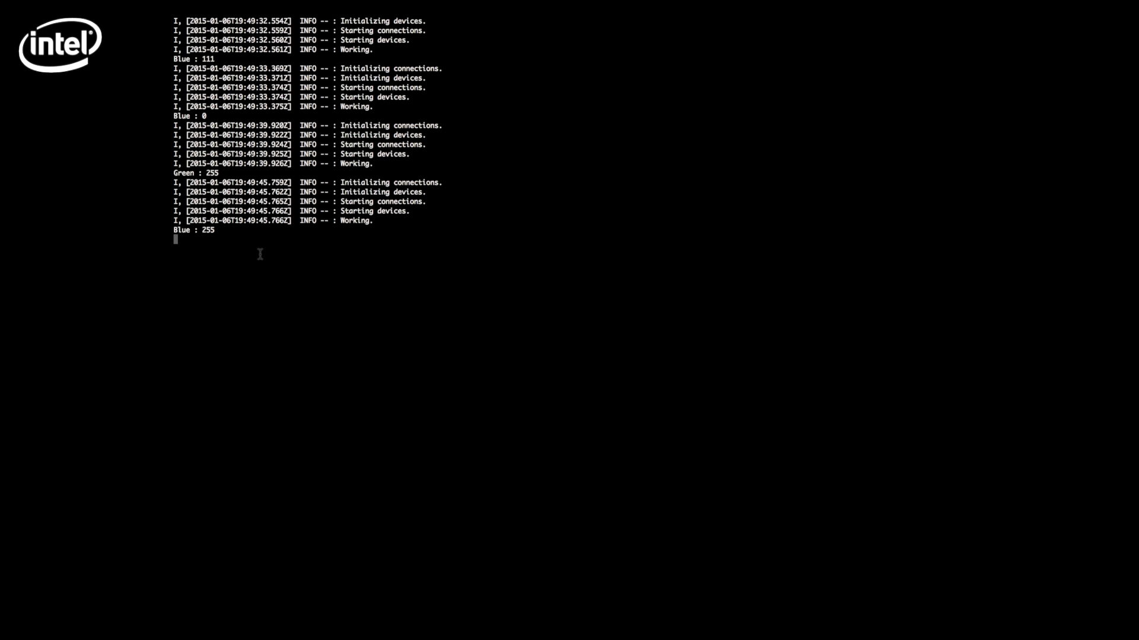